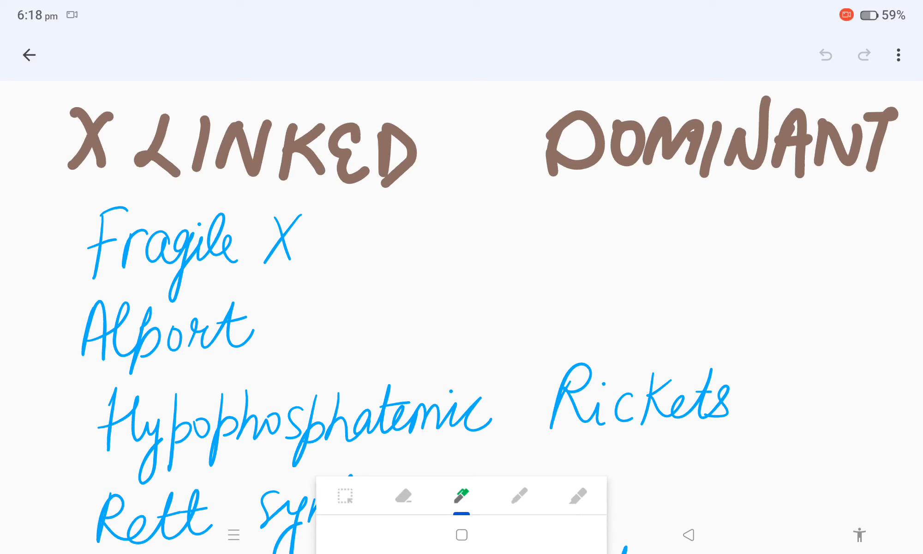
scroll("down", 3)
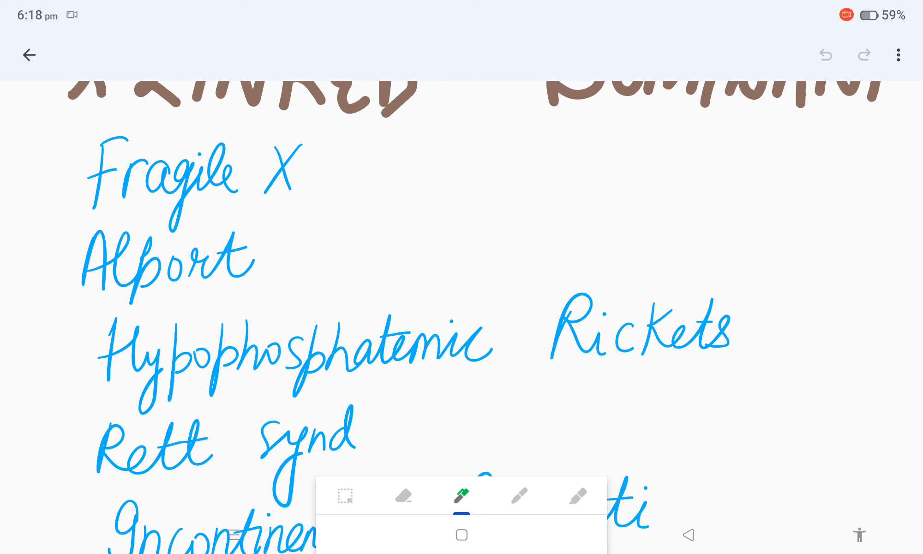
scroll("down", 3)
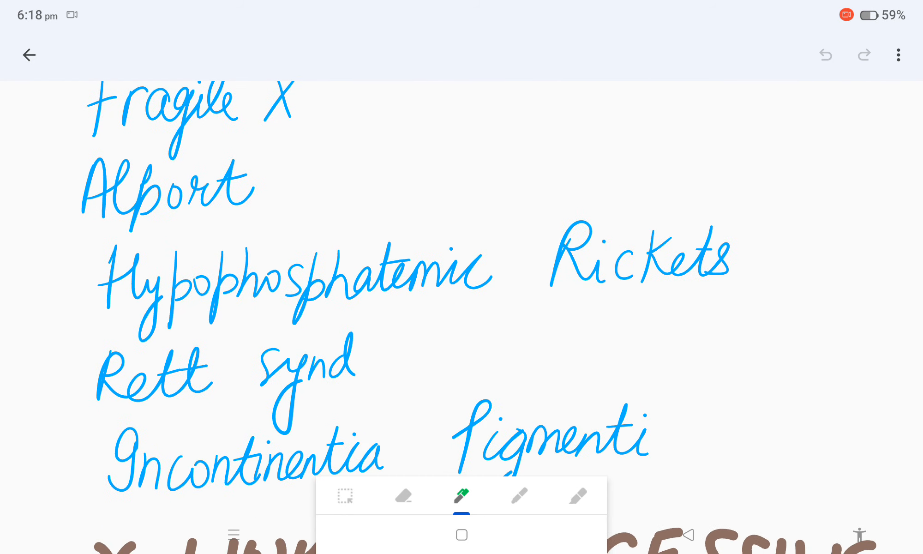
scroll("down", 3)
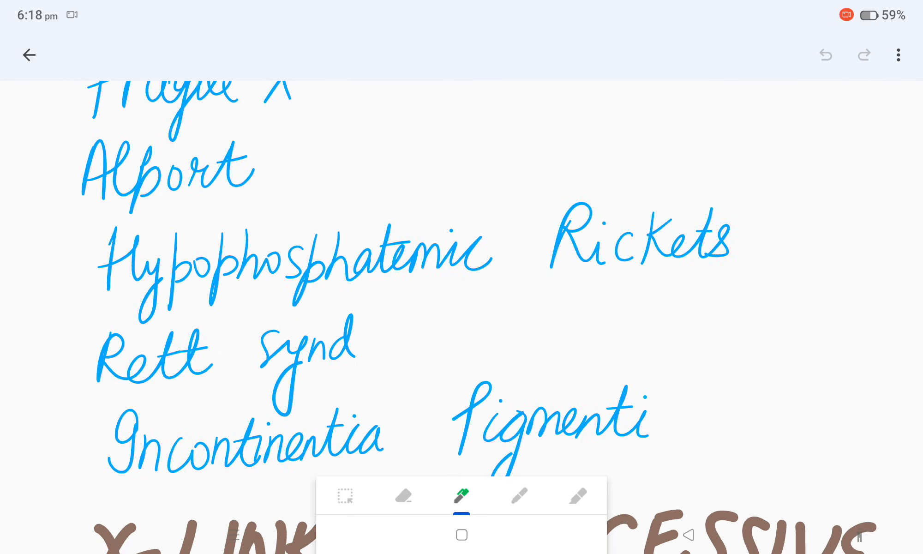